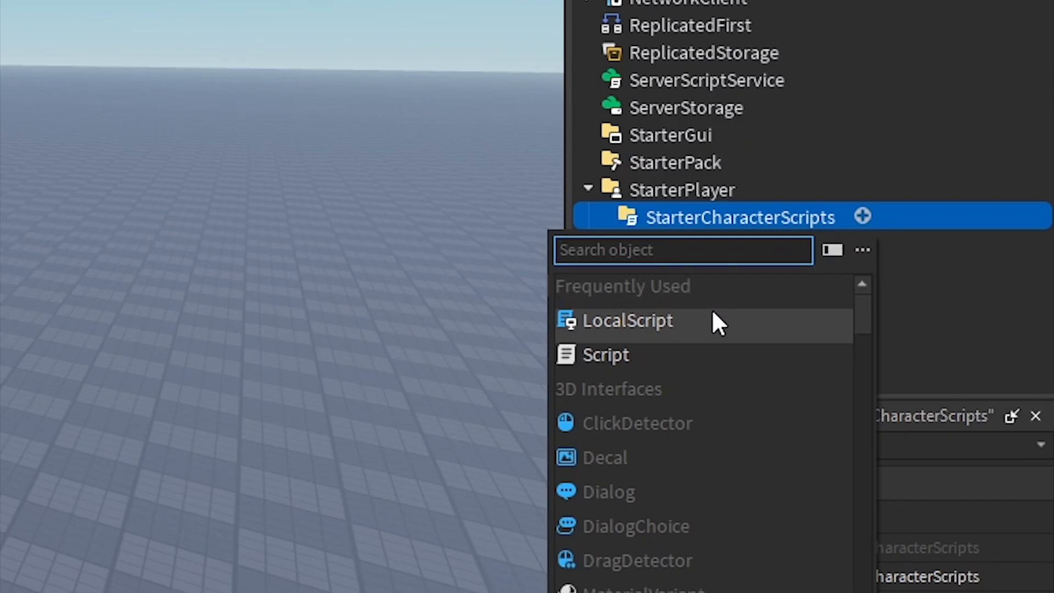
Add a LocalScript under StarterCharacterScripts and rename it to Afterimage.
{"action": "left_click", "coordinate": [627, 320]}
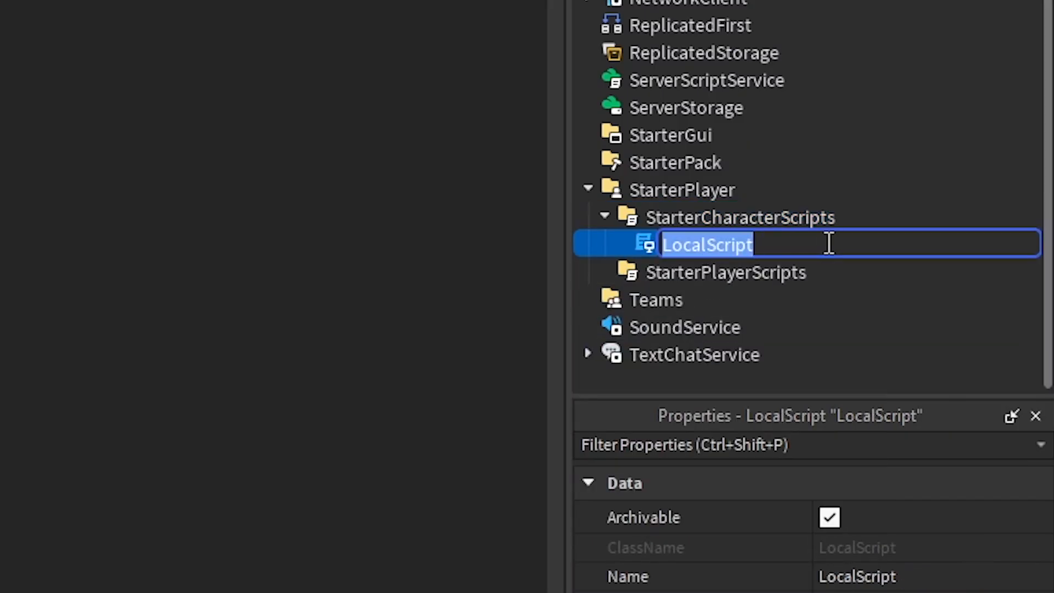
{"action": "type", "text": "AfterimageDuration = 1"}
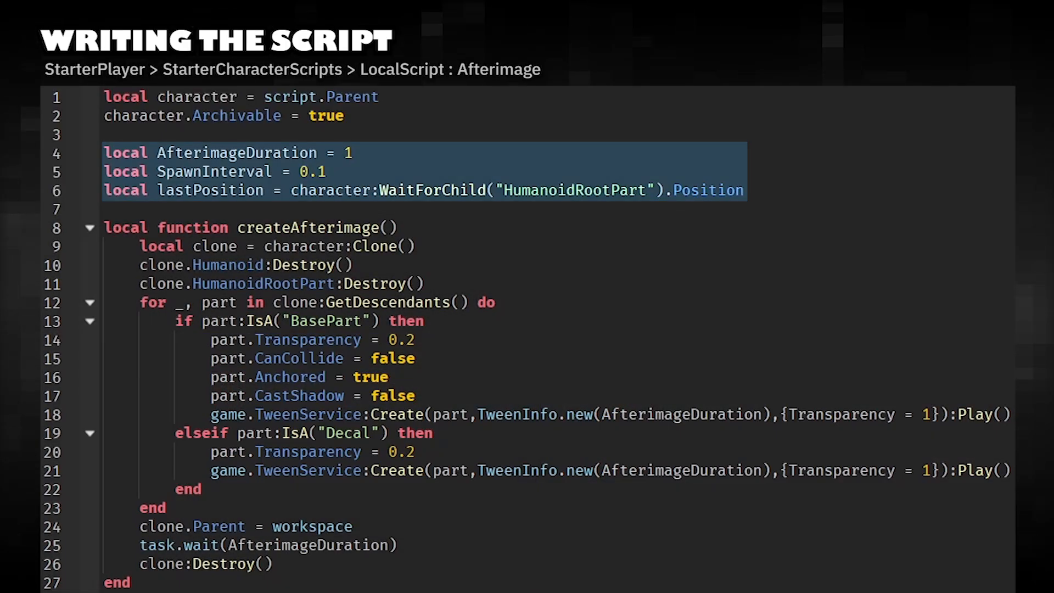
Scroll down through the Afterimage script to the spawning loop at its end.
{"action": "scroll", "scroll_direction": "down", "scroll_amount": 3}
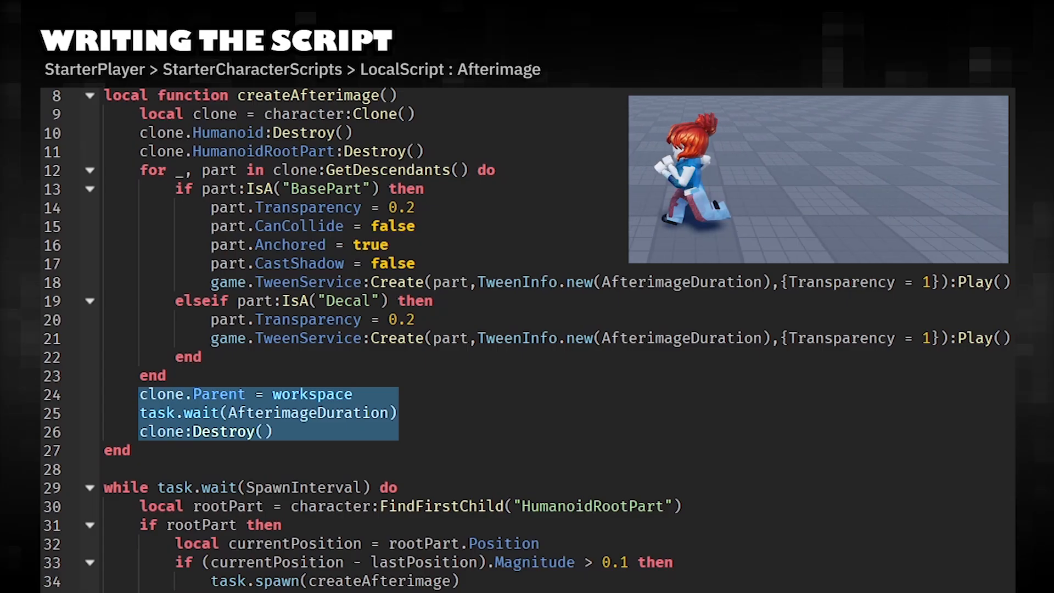
{"action": "scroll", "scroll_direction": "down", "scroll_amount": 3}
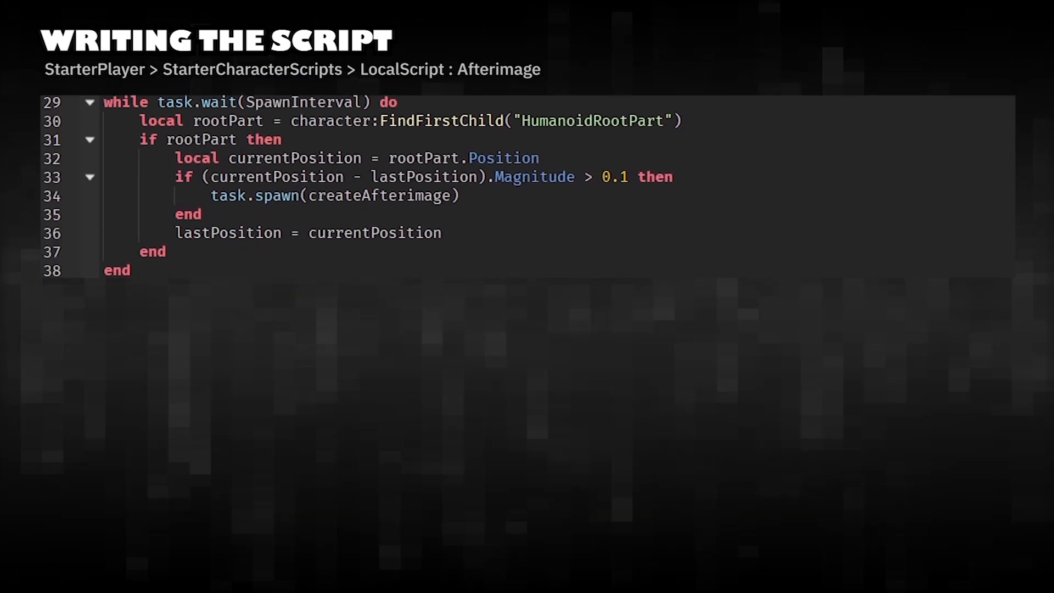